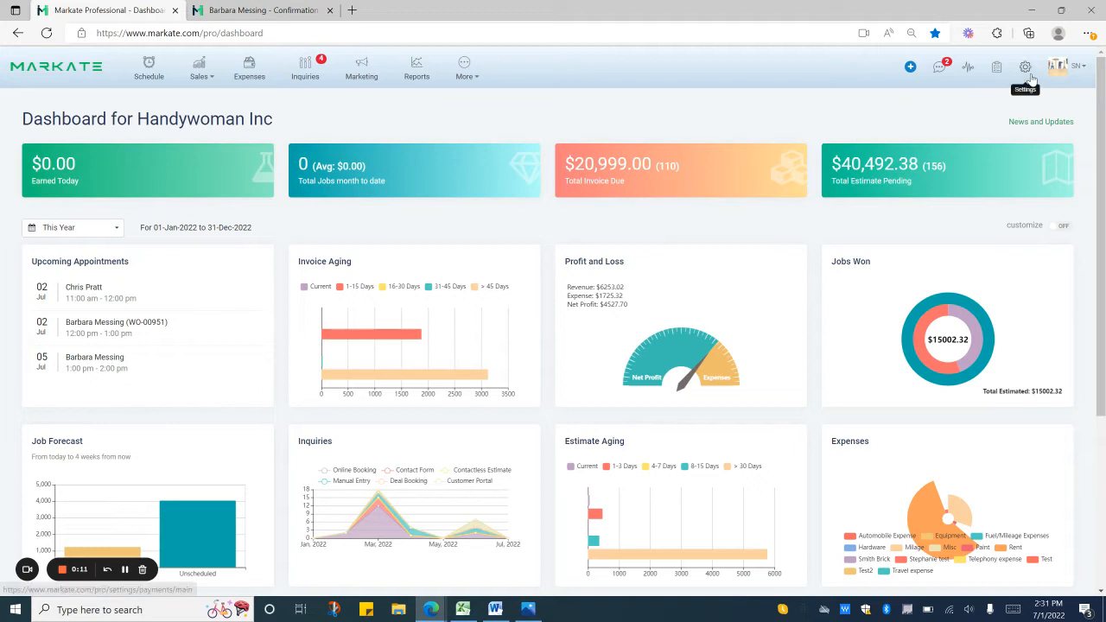
Step: Go to the Notifications section of the account settings via the Settings gear
click(1025, 67)
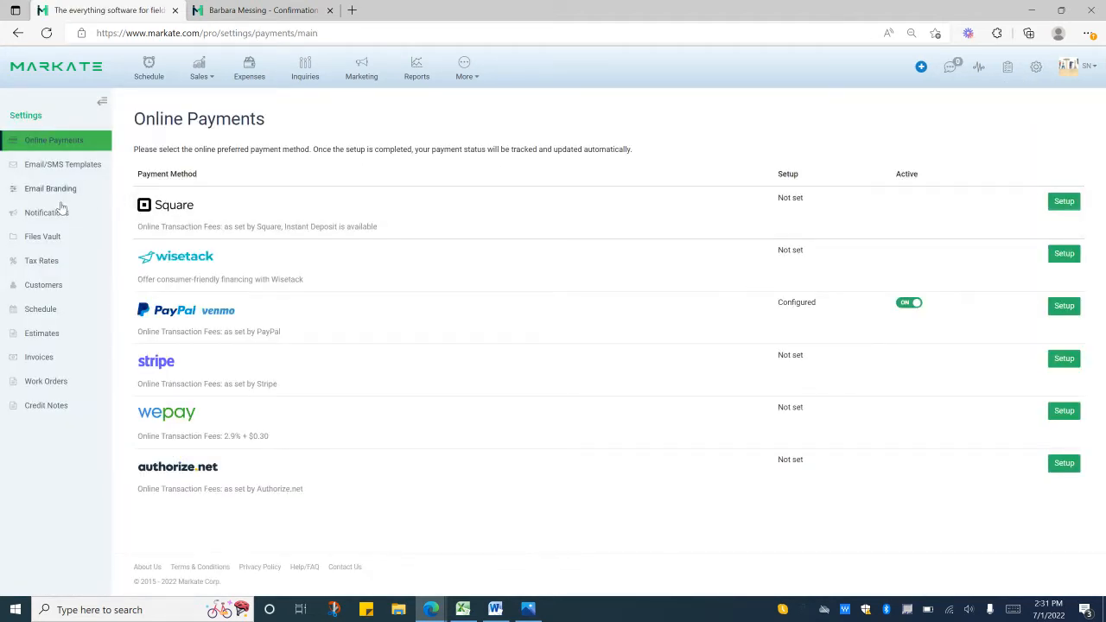
click(47, 213)
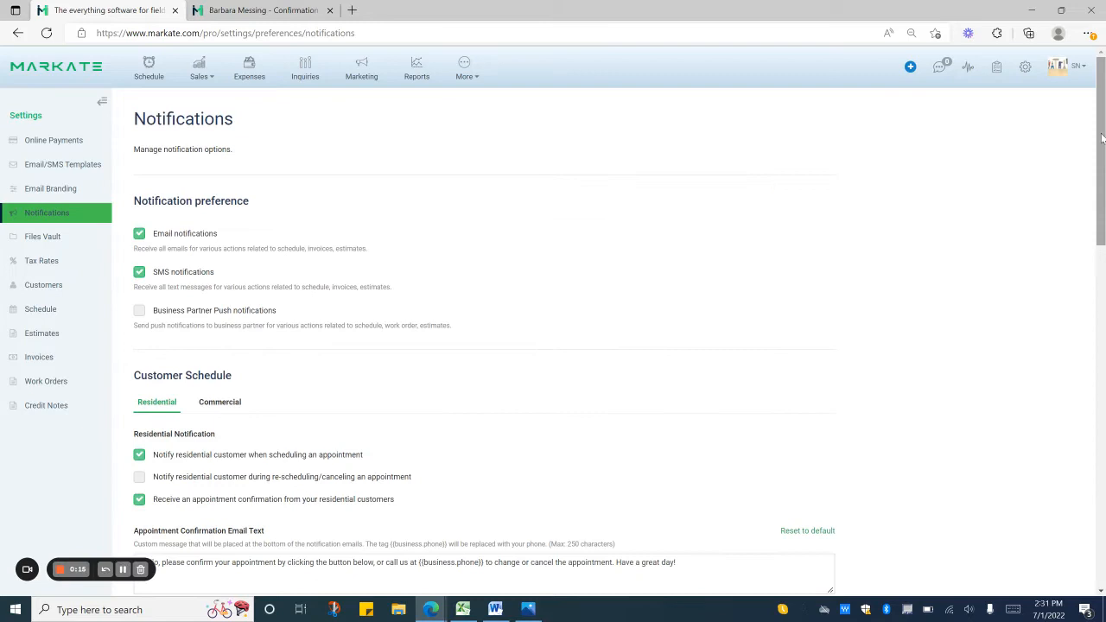
scroll(down, 3)
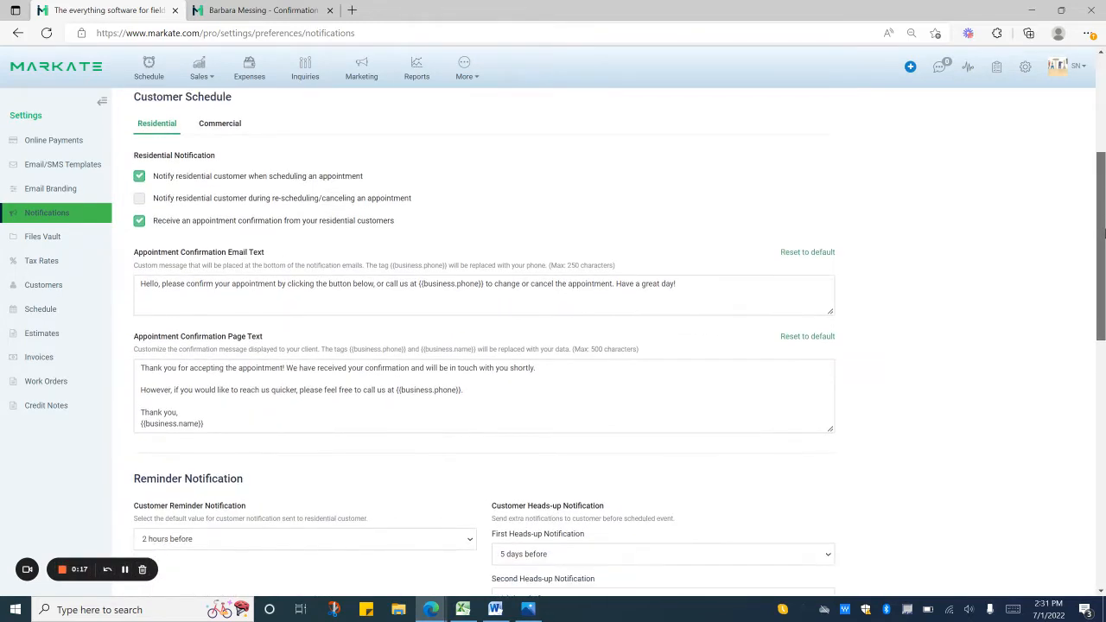
mouse_move(269, 172)
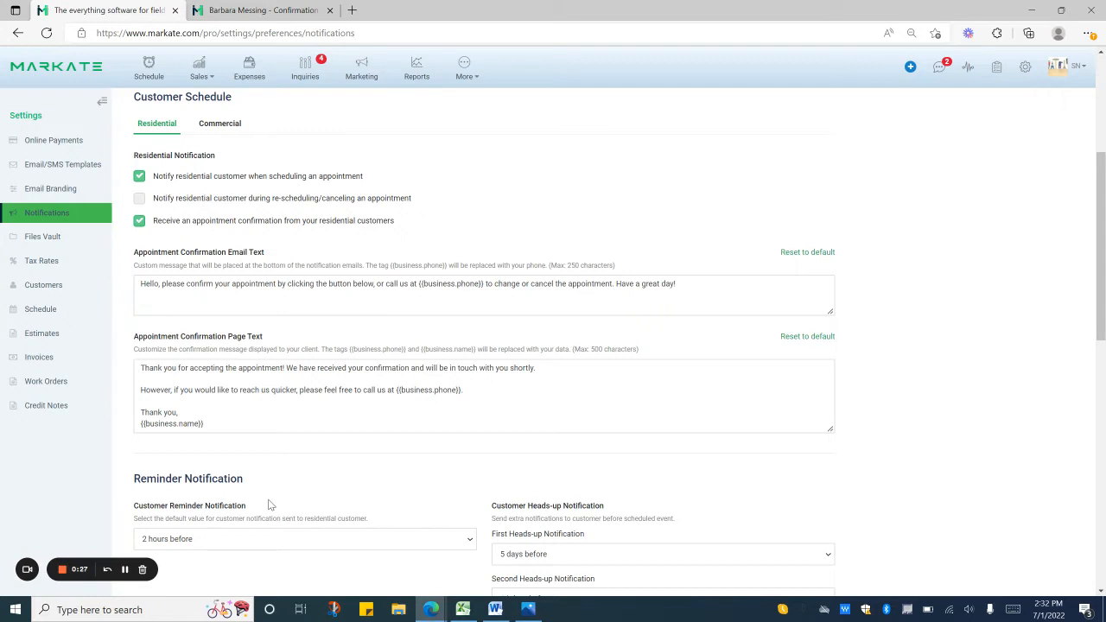
mouse_move(219, 237)
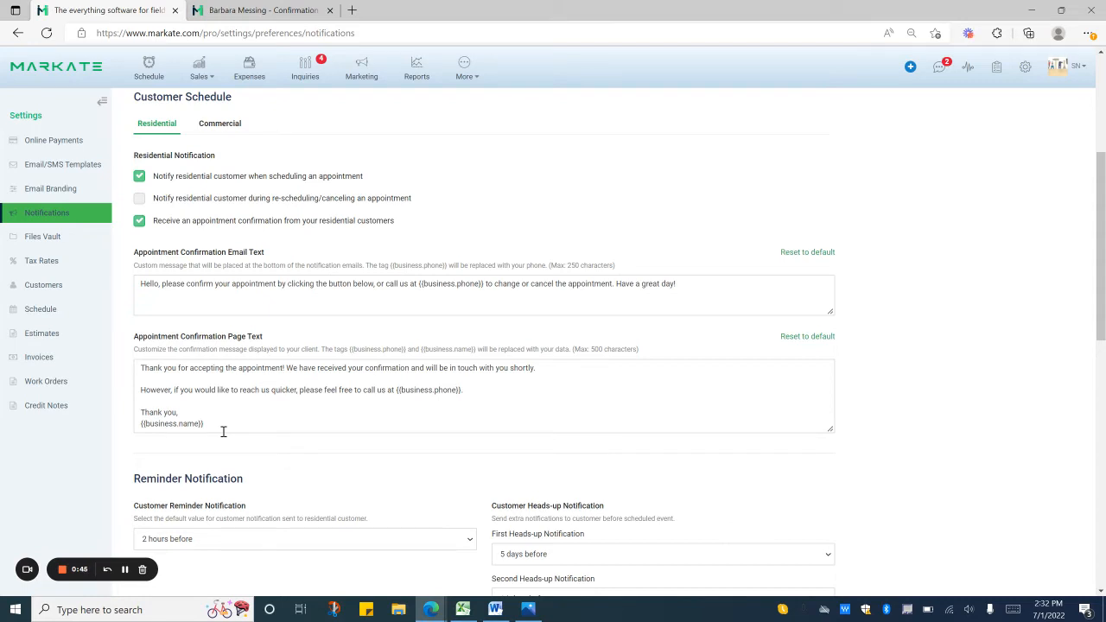
mouse_move(812, 264)
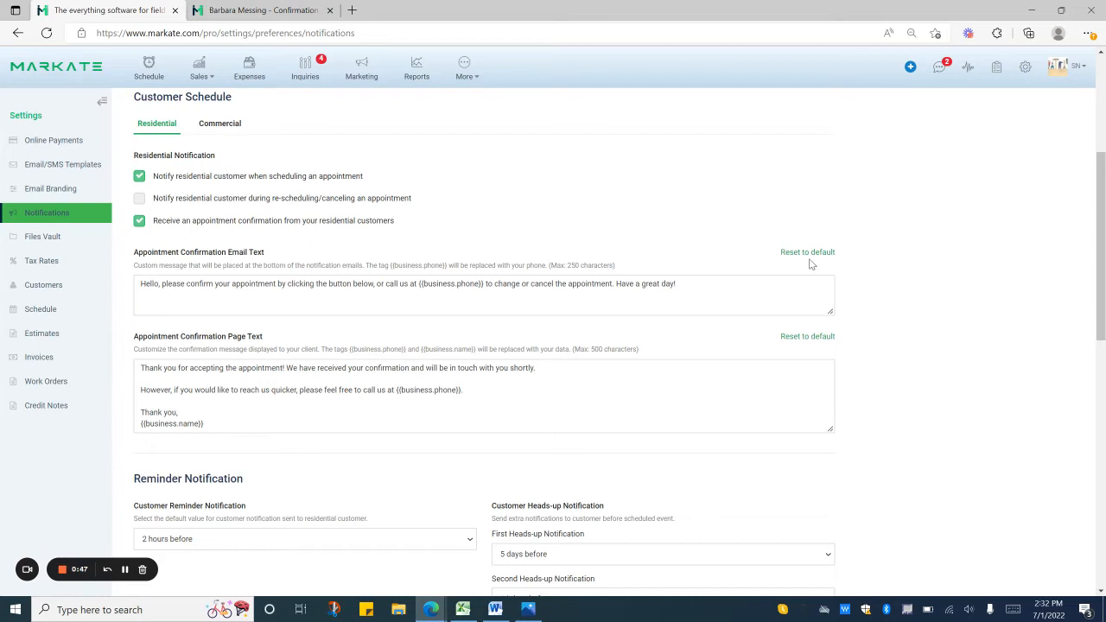
mouse_move(754, 188)
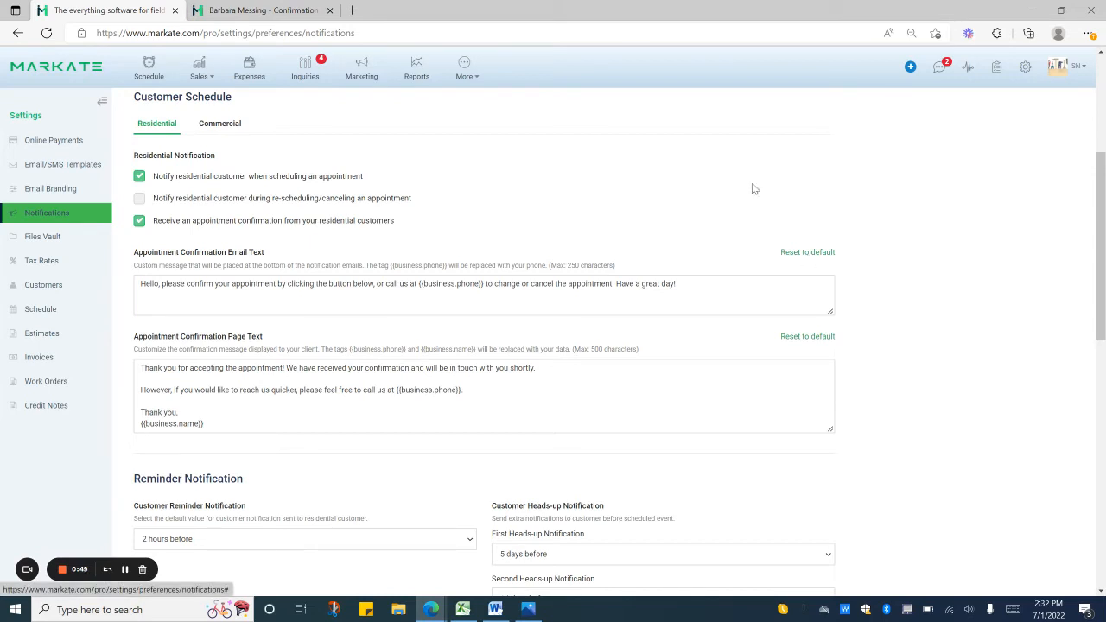
mouse_move(201, 129)
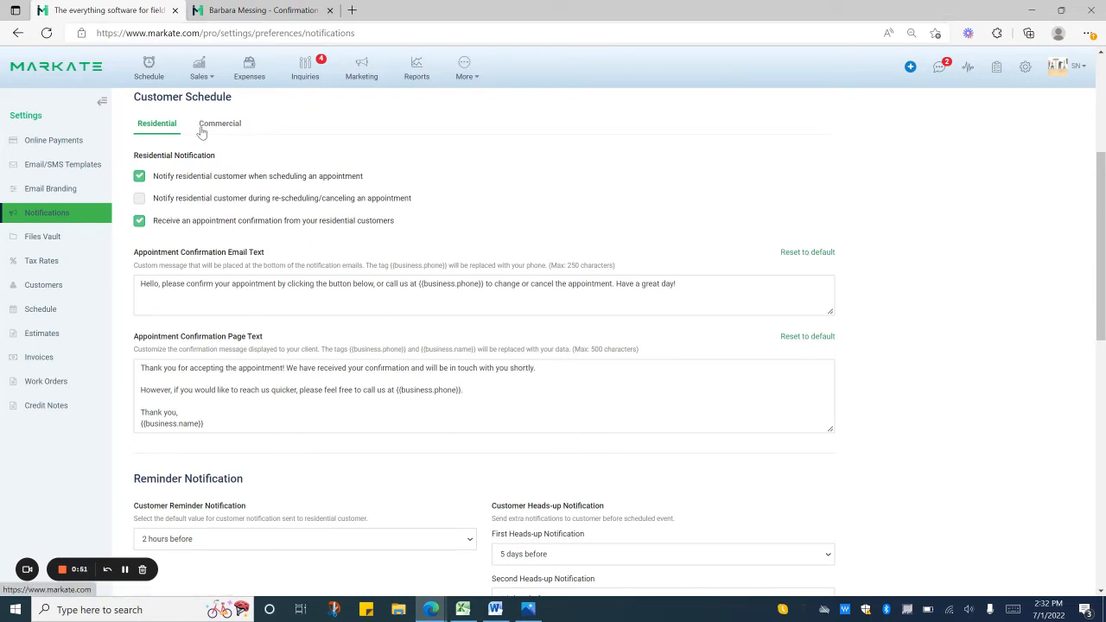
click(219, 124)
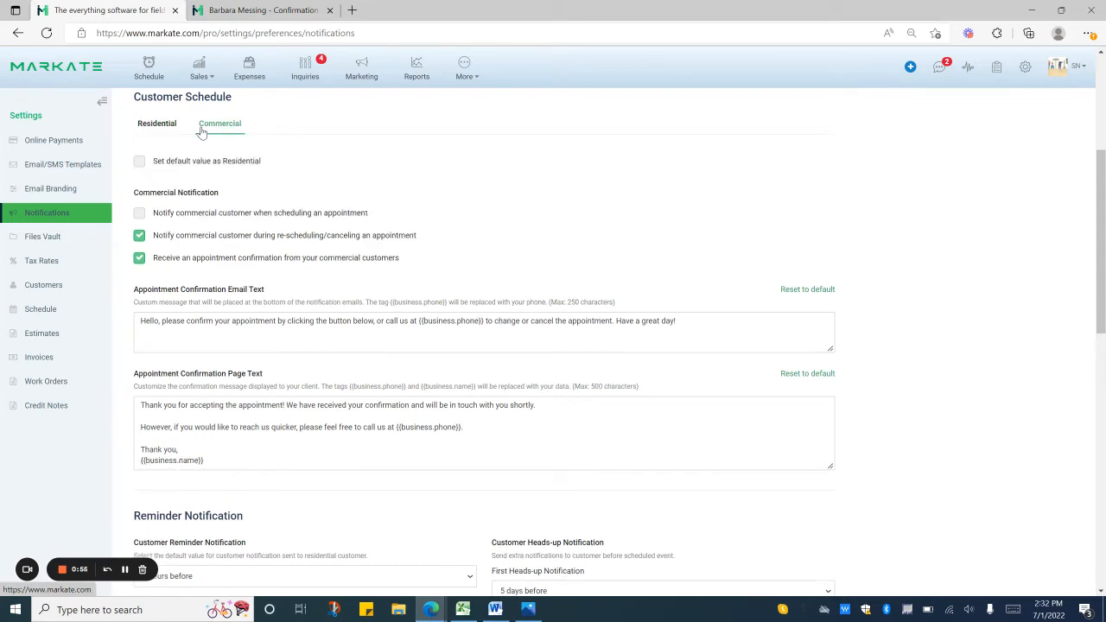
click(157, 124)
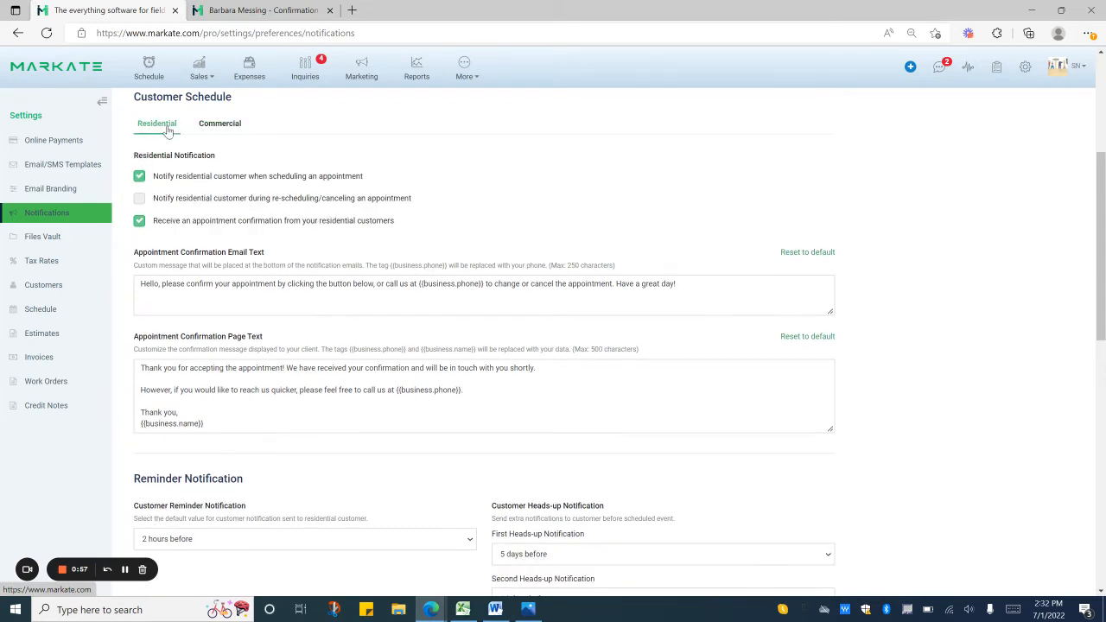
Step: Save the notification changes and view the customer's appointment confirmation email
scroll(down, 3)
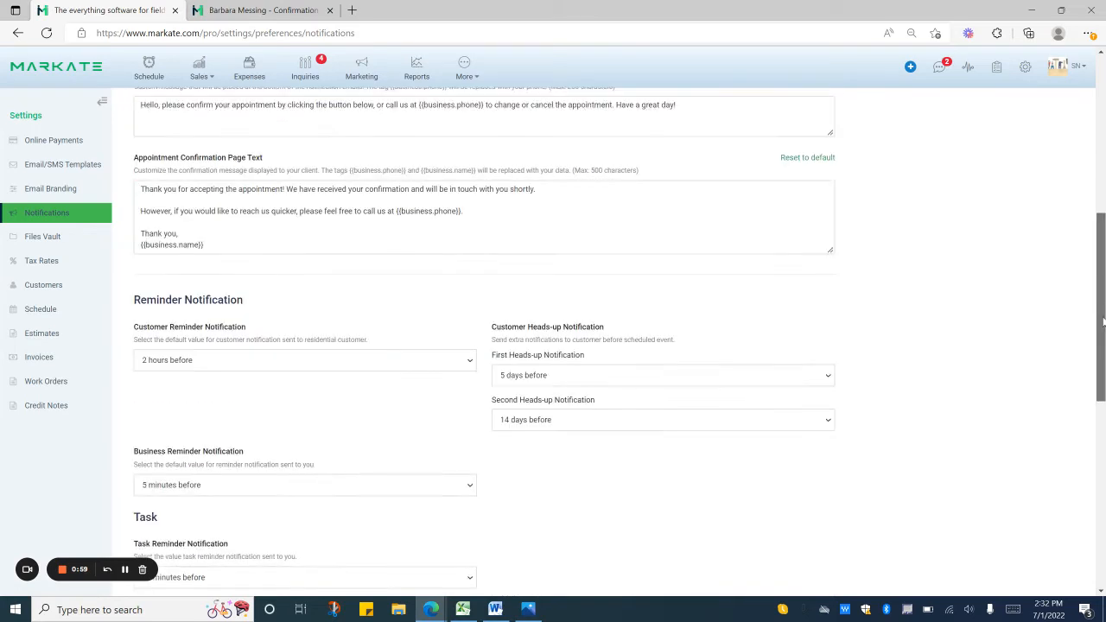
scroll(down, 3)
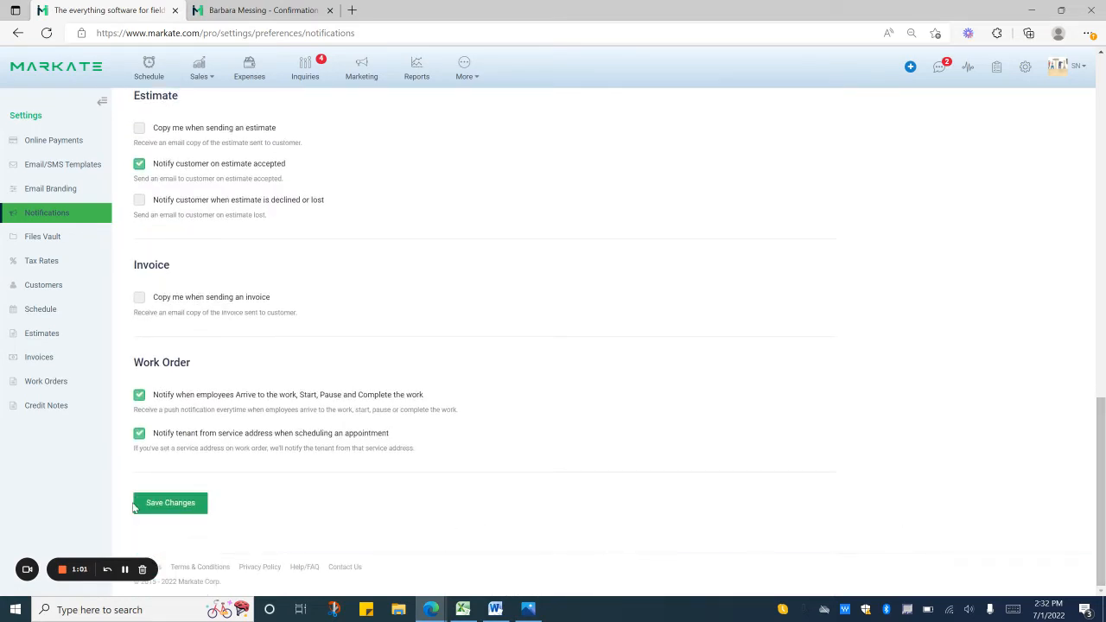
click(170, 503)
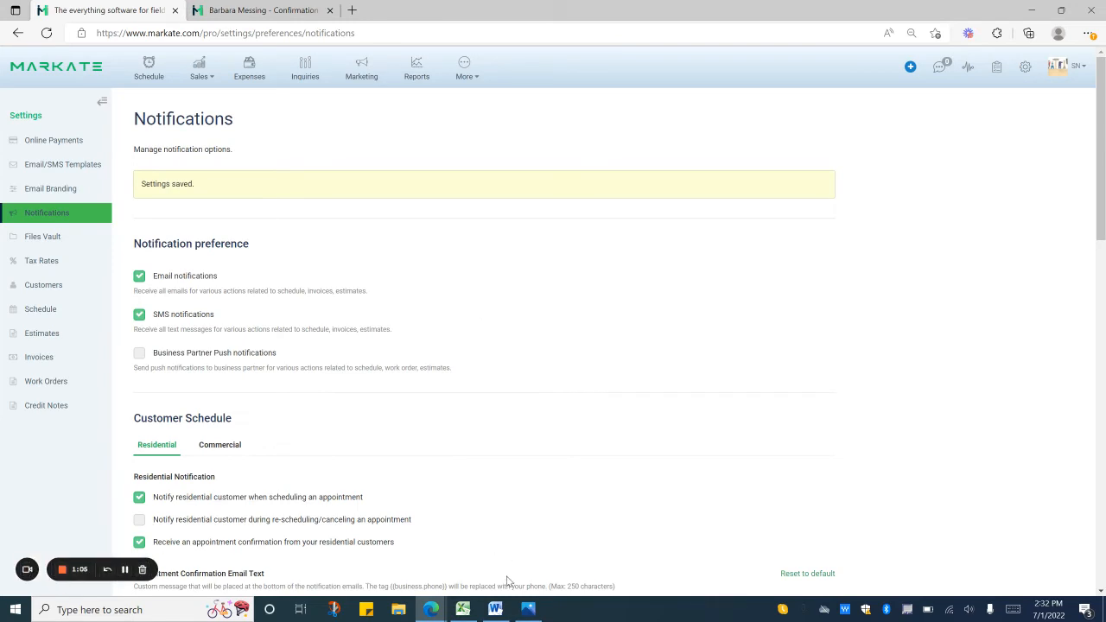
click(528, 610)
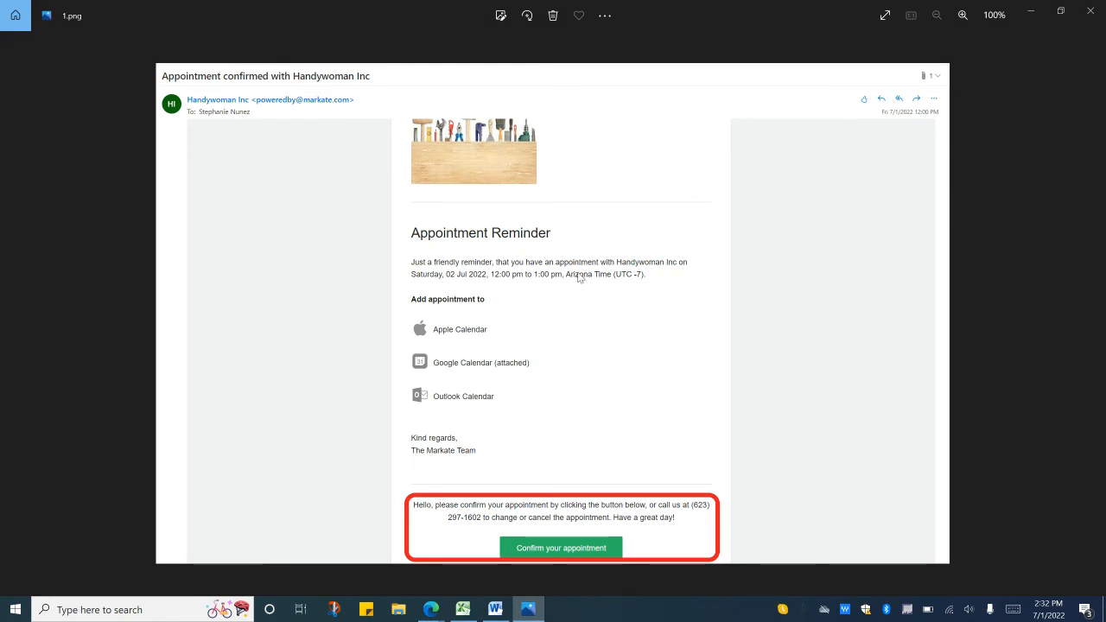
mouse_move(561, 548)
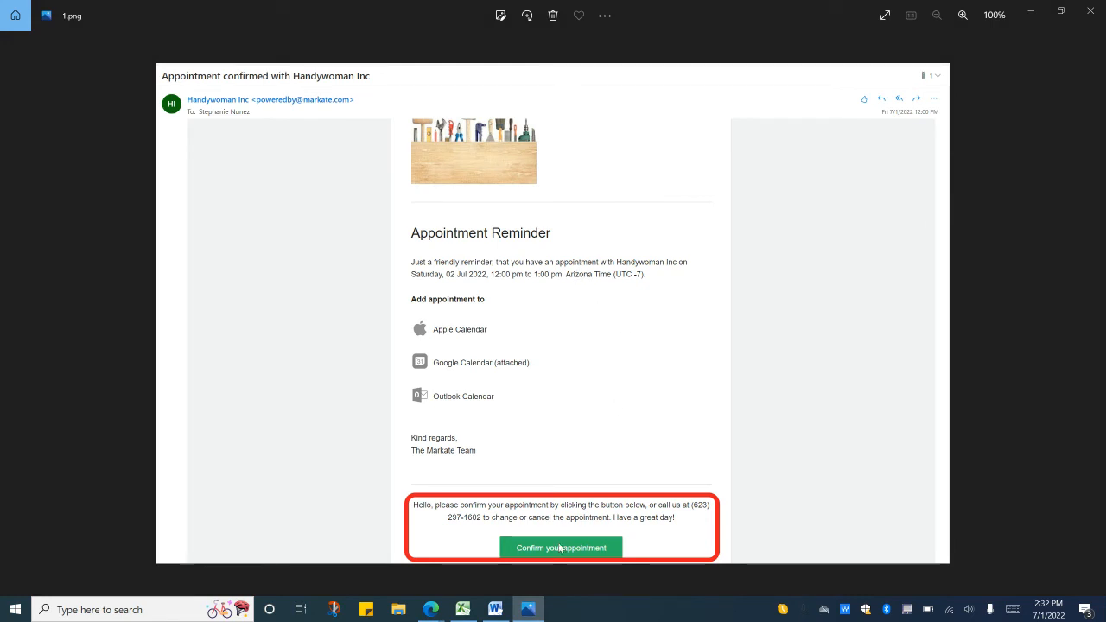
mouse_move(600, 529)
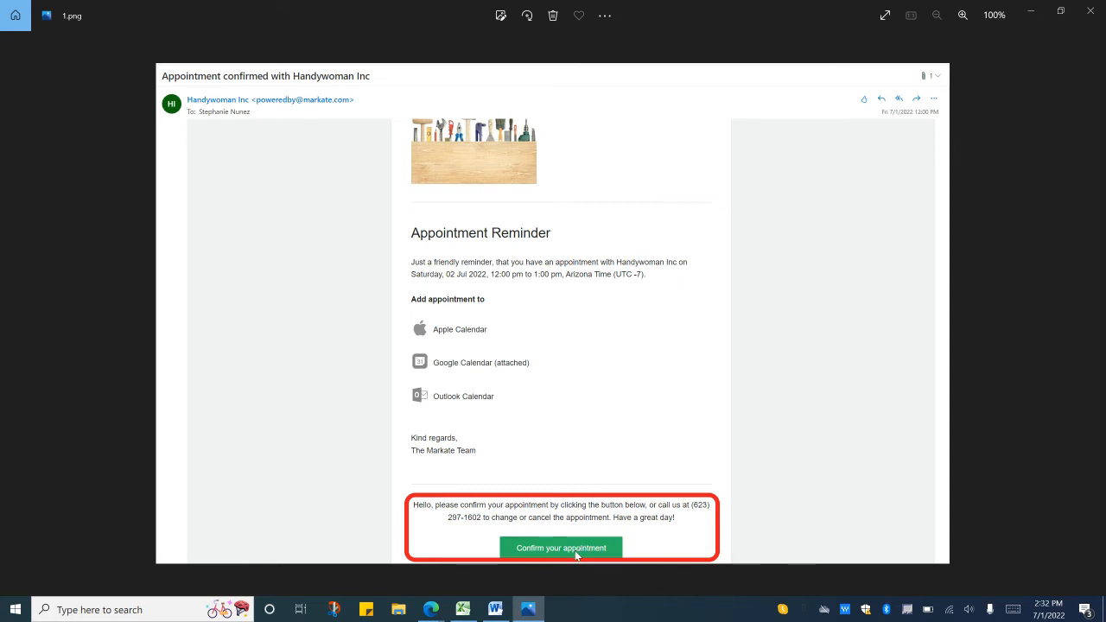
mouse_move(704, 511)
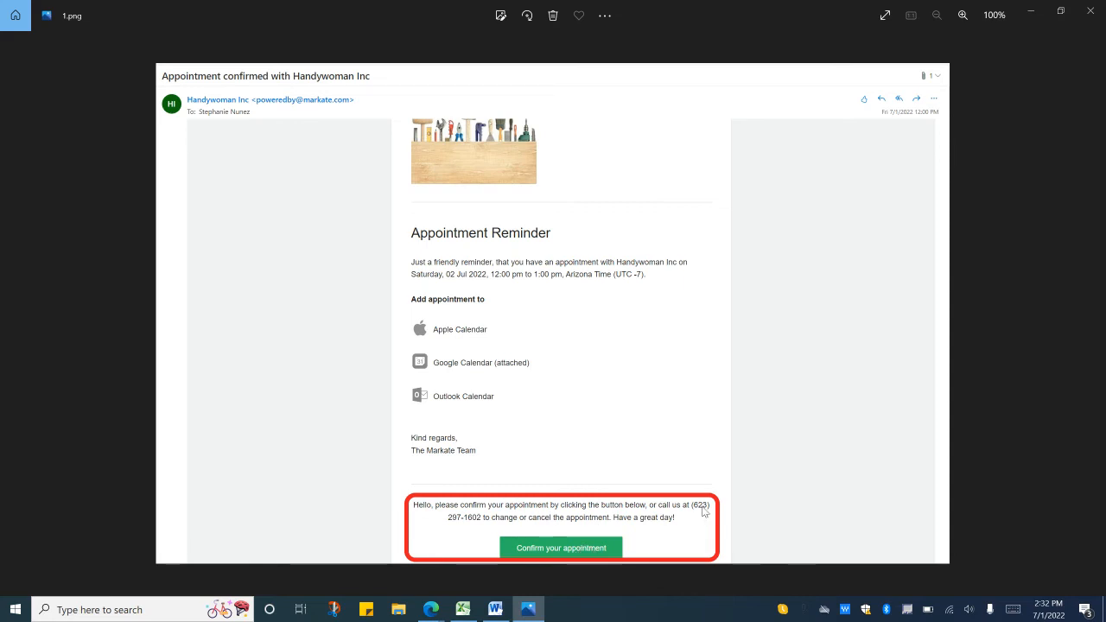
mouse_move(431, 609)
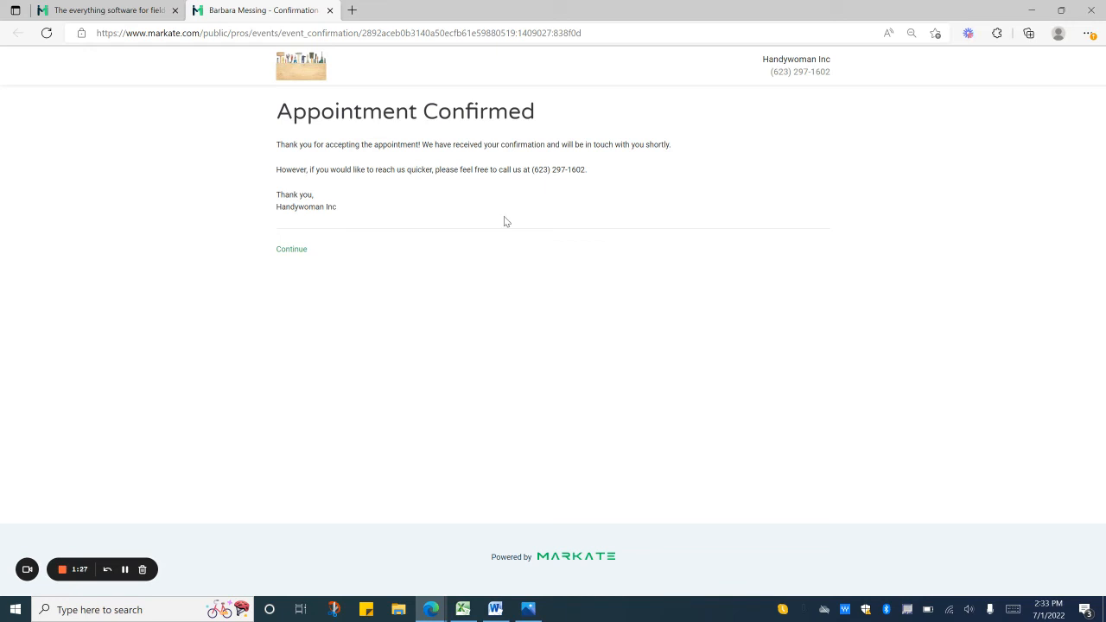
mouse_move(291, 248)
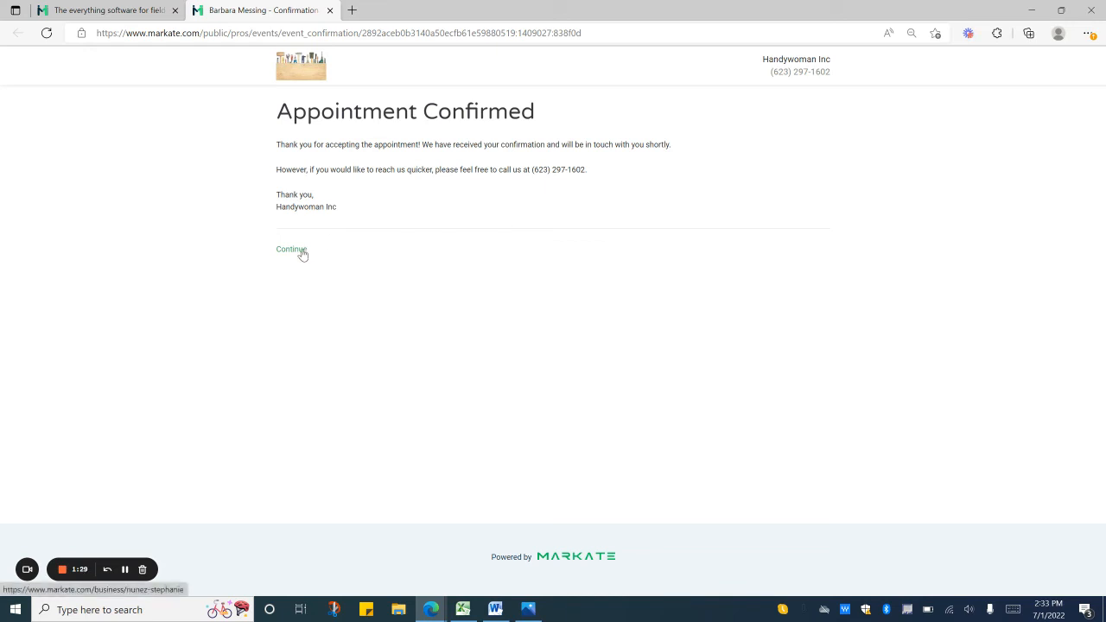
Step: Continue from the Appointment Confirmed page to Handywoman Inc's business page
click(291, 249)
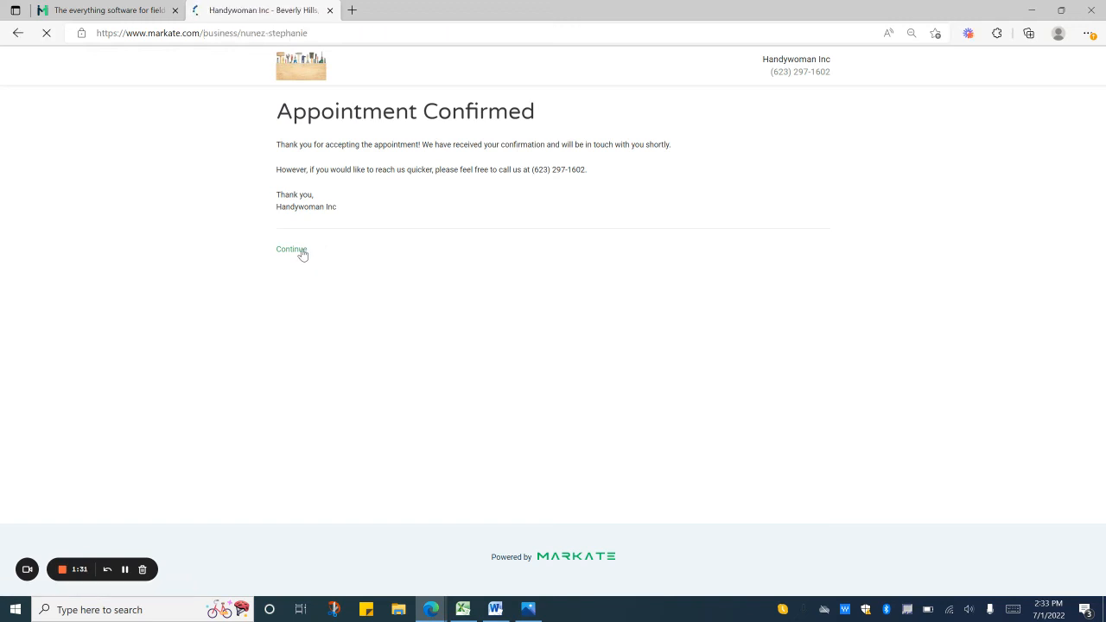
click(291, 249)
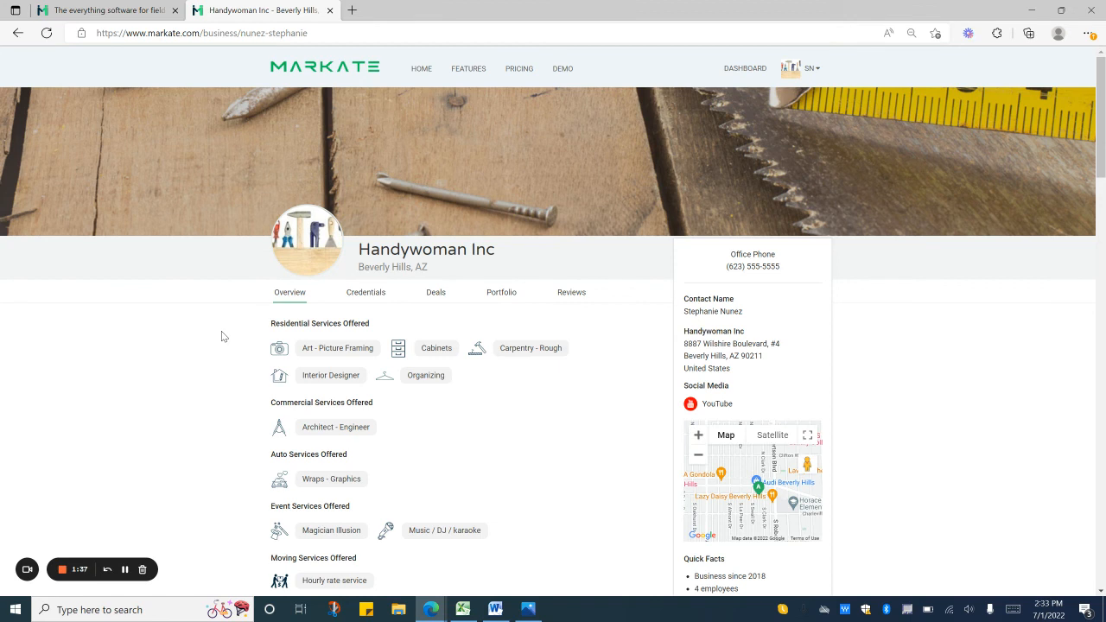
mouse_move(147, 432)
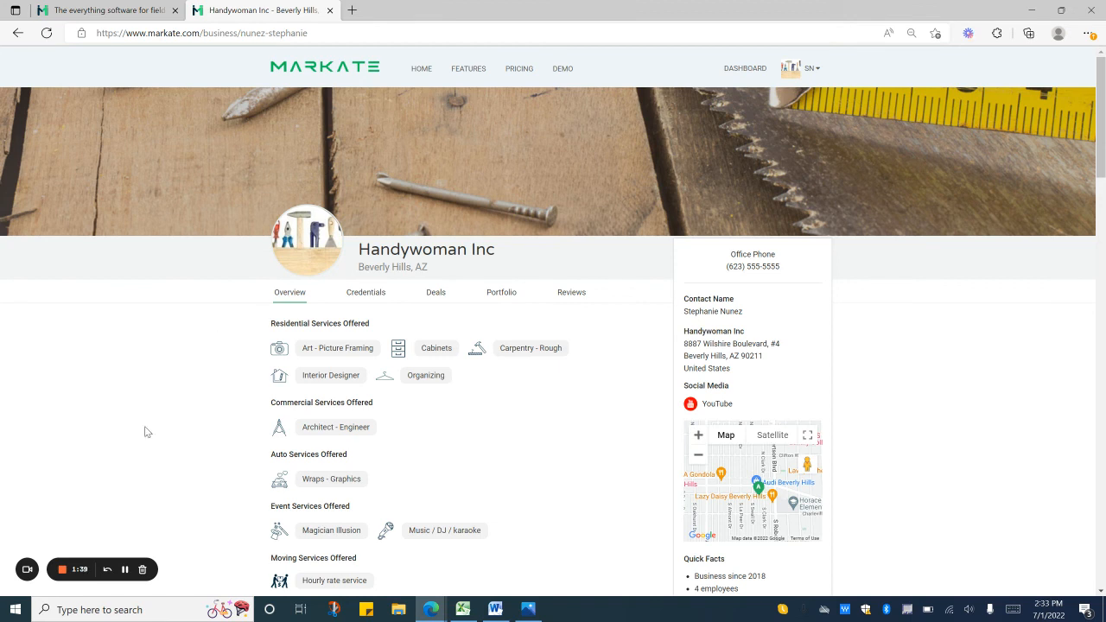